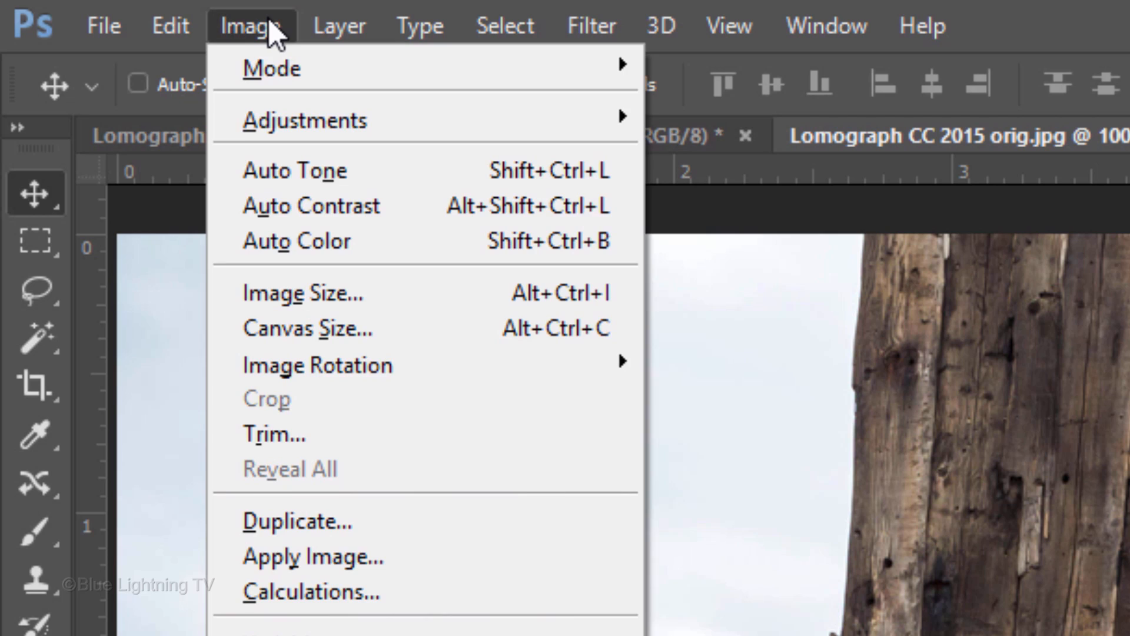
{"action": "mouse_move", "coordinate": [303, 293]}
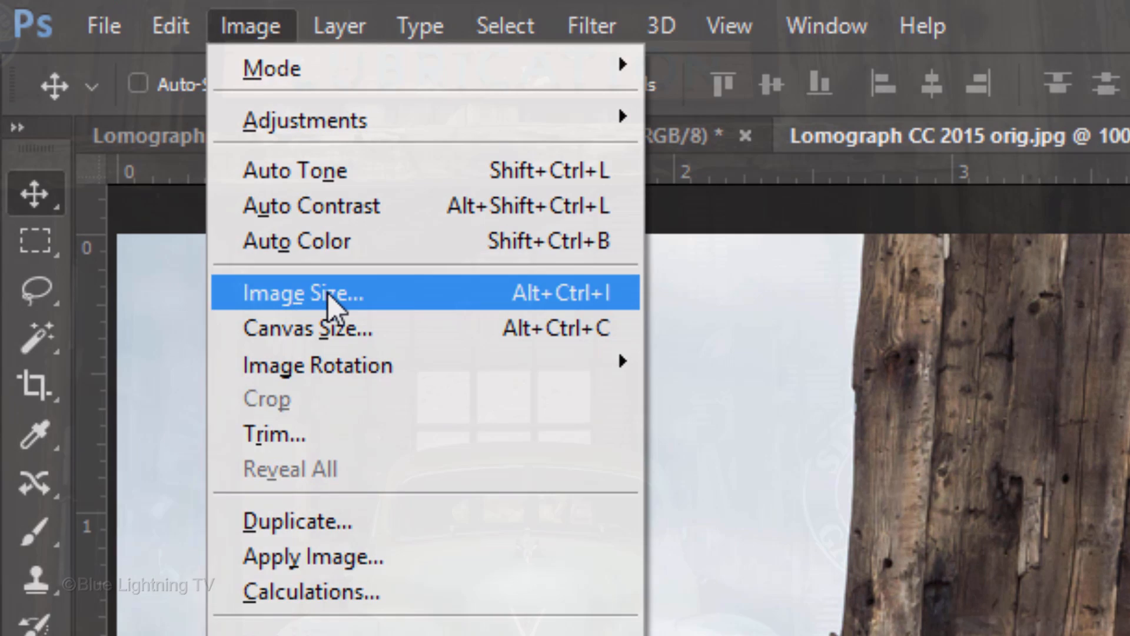
Step: Check the photo's size, then convert the Background layer into smart object Layer 0
{"action": "left_click", "coordinate": [302, 293]}
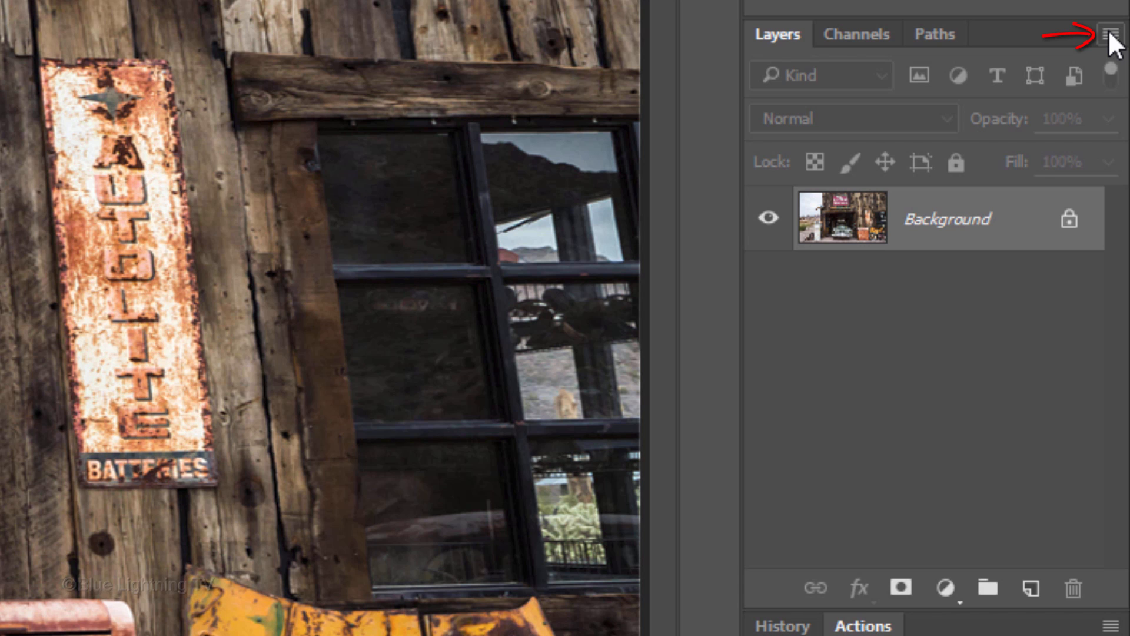
{"action": "left_click", "coordinate": [1116, 34]}
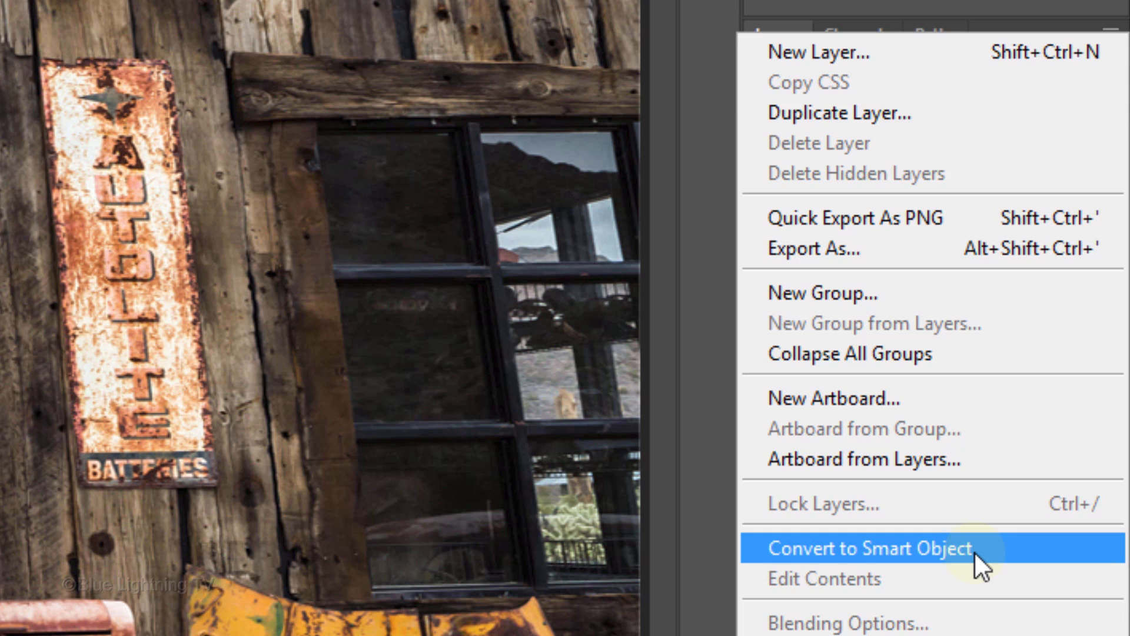
{"action": "left_click", "coordinate": [866, 548]}
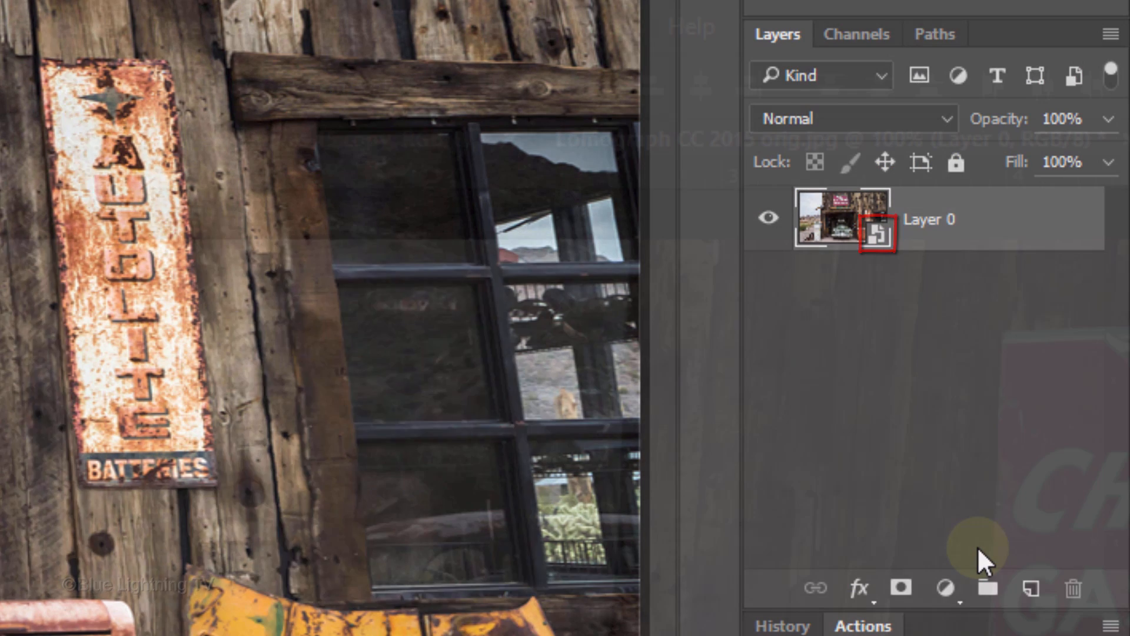
{"action": "left_click", "coordinate": [352, 26]}
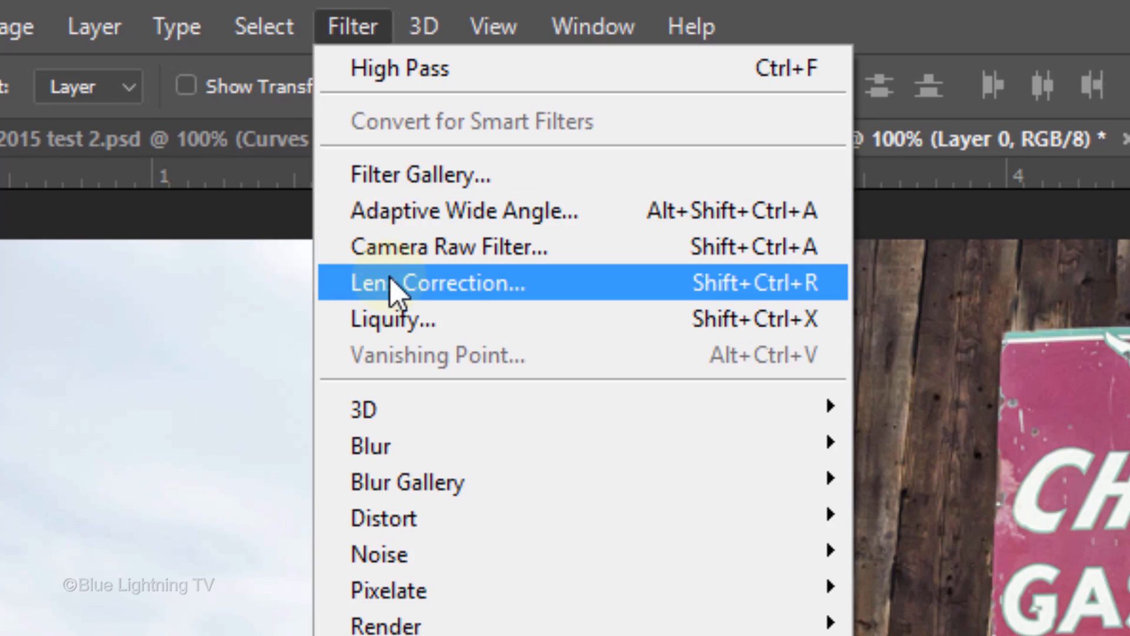
Step: Apply a Lens Correction filter with Custom vignette amount -100 to darken the edges
{"action": "left_click", "coordinate": [436, 281]}
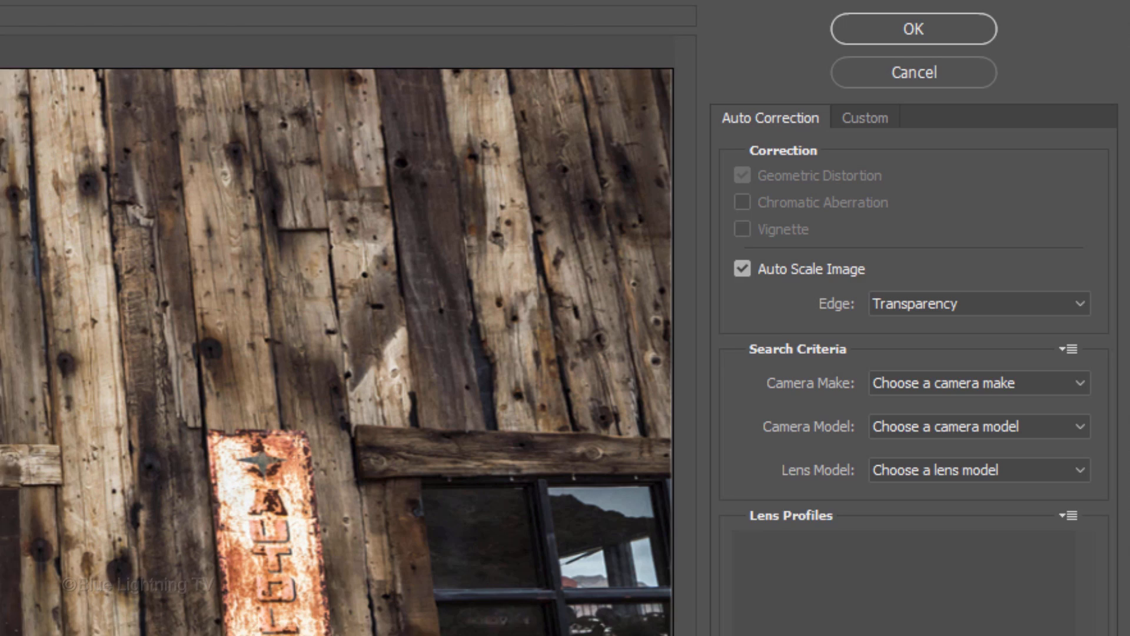
{"action": "left_click", "coordinate": [862, 120]}
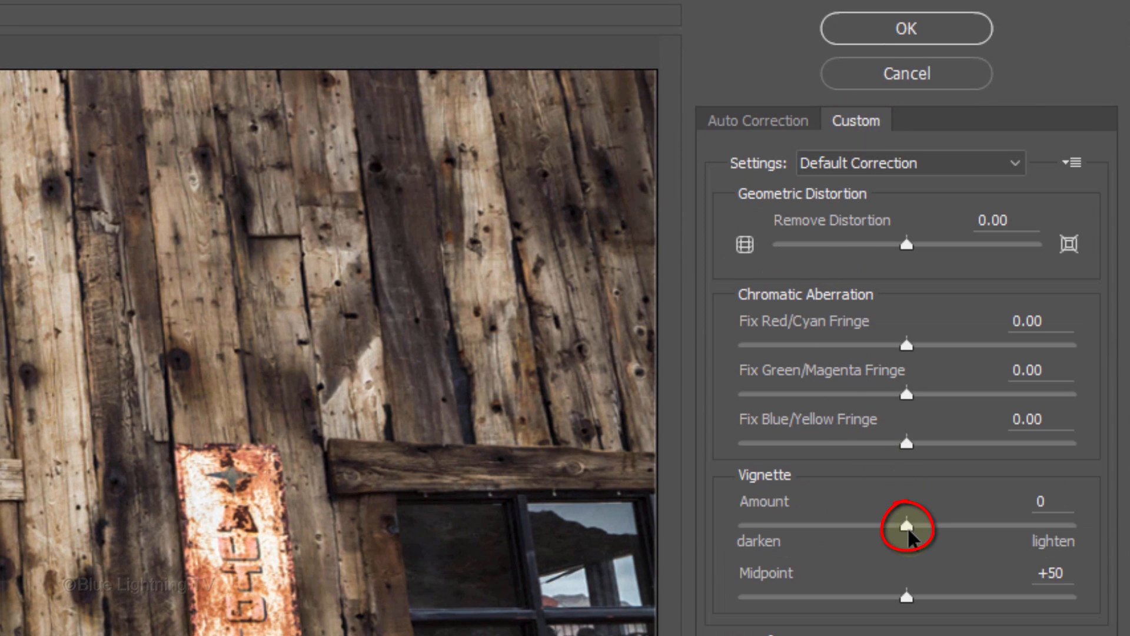
{"action": "left_click_drag", "start_coordinate": [906, 528], "coordinate": [737, 528]}
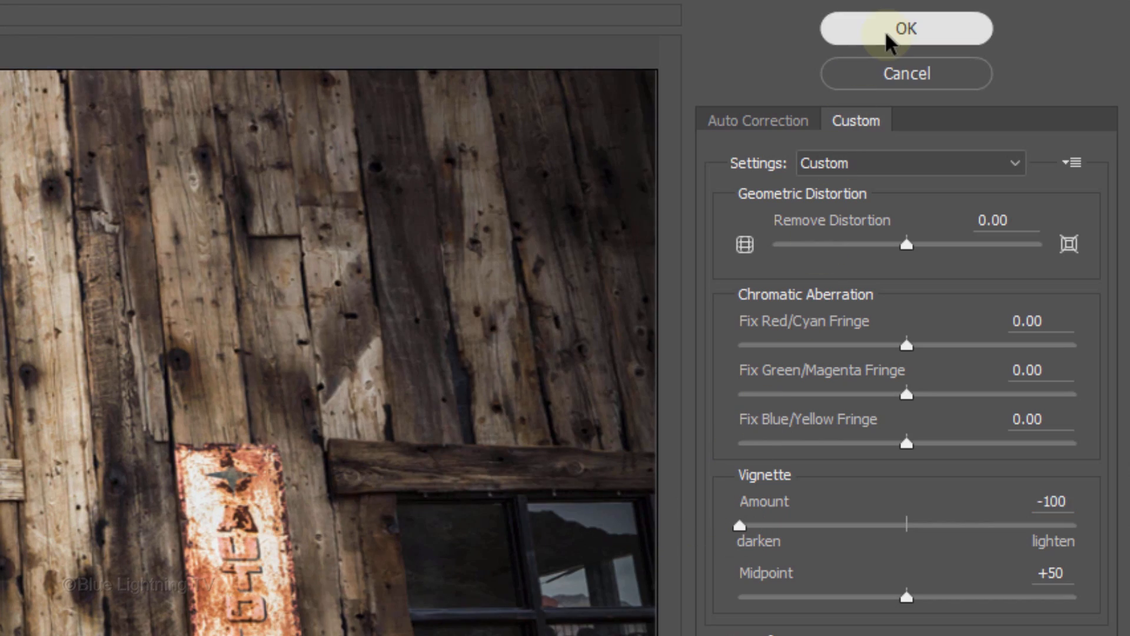
{"action": "left_click", "coordinate": [905, 28]}
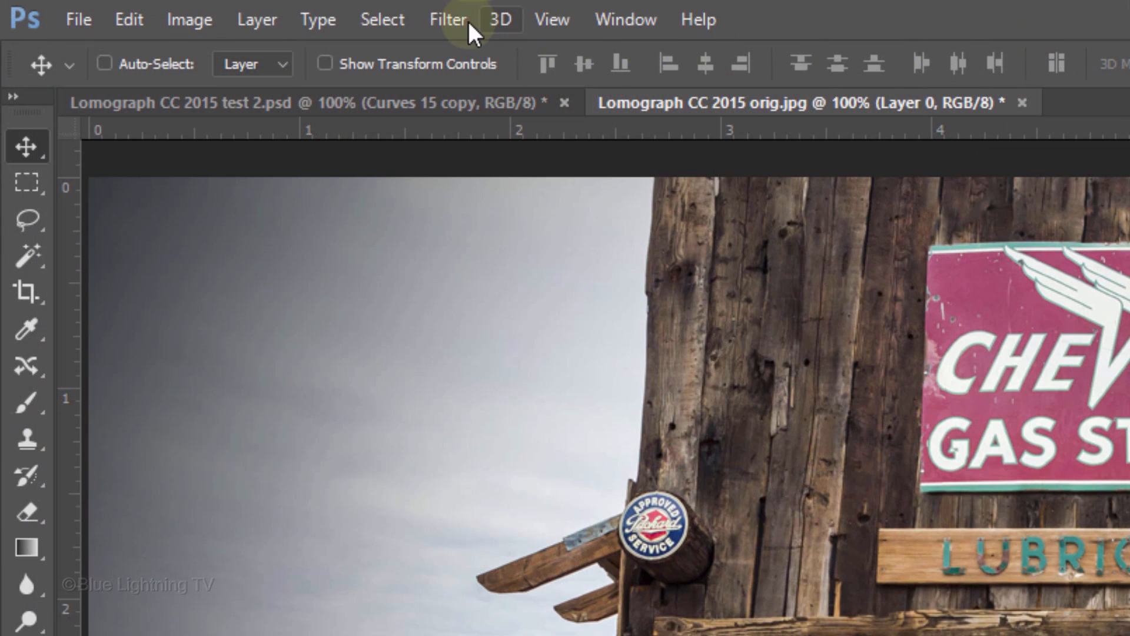
Step: Apply a 5 px Iris Blur softening the outer areas while the centre stays sharp
{"action": "left_click", "coordinate": [447, 19]}
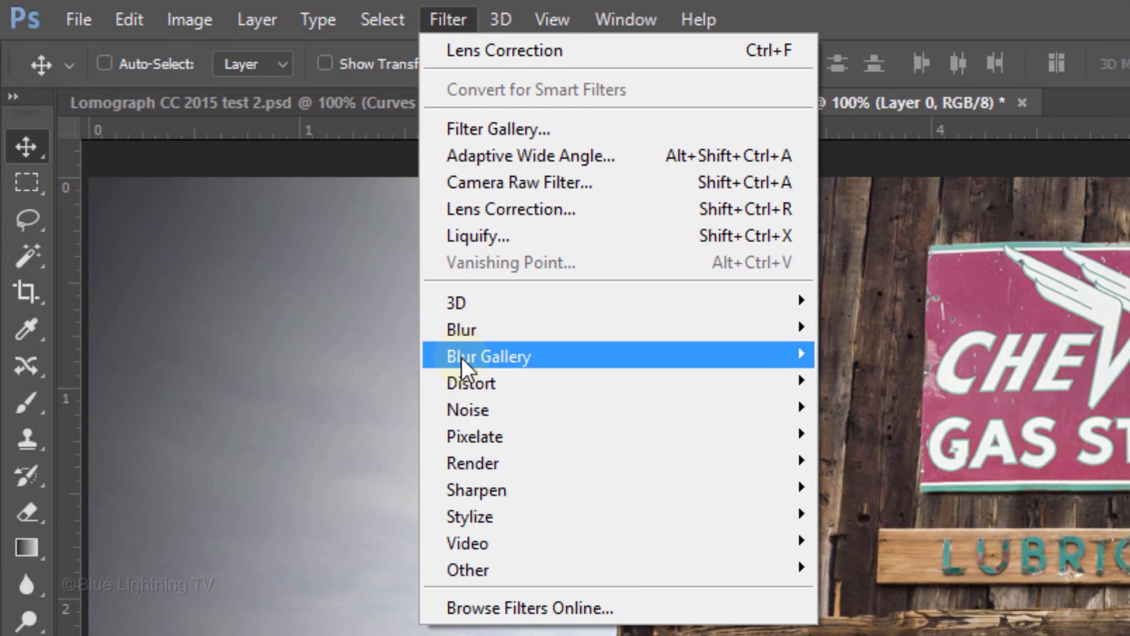
{"action": "mouse_move", "coordinate": [487, 356]}
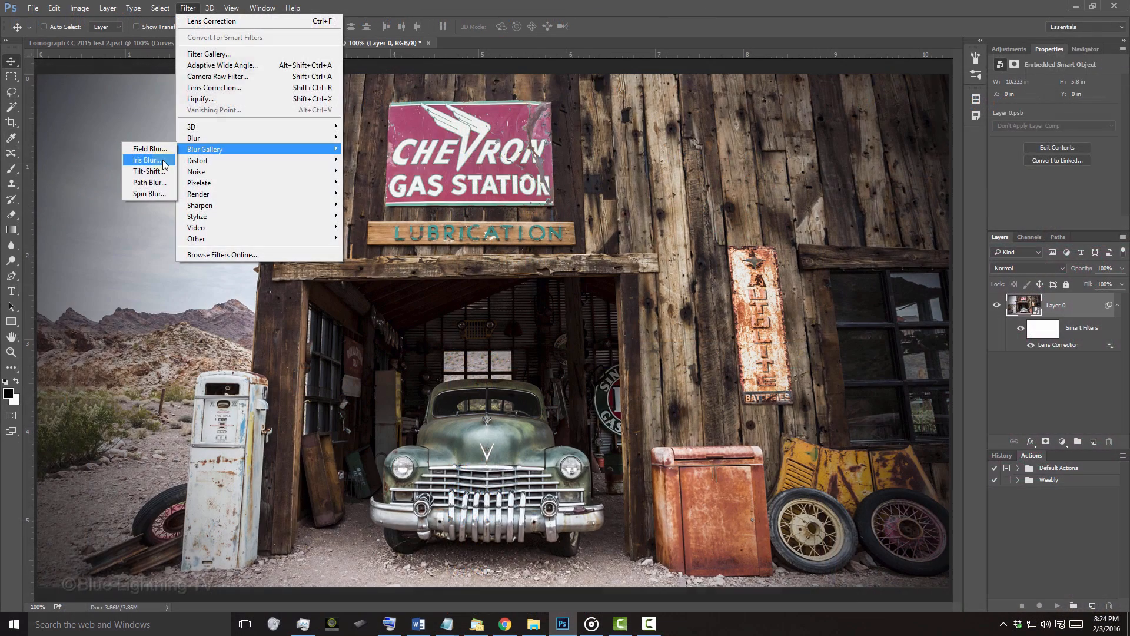
{"action": "left_click", "coordinate": [148, 160]}
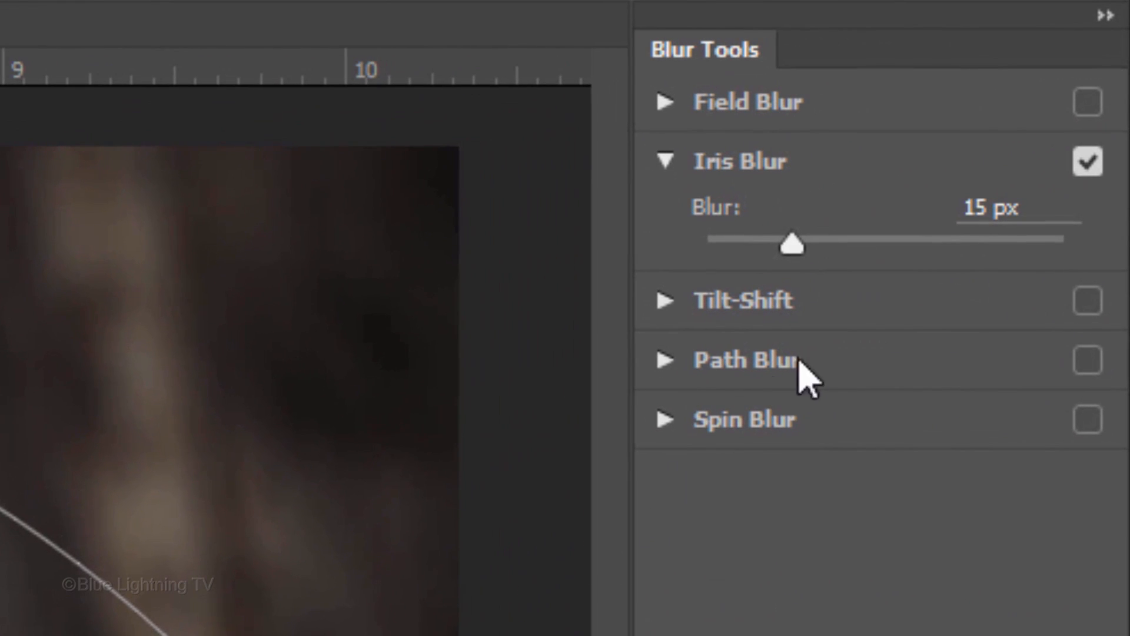
{"action": "left_click", "coordinate": [991, 208]}
{"action": "type", "text": "5"}
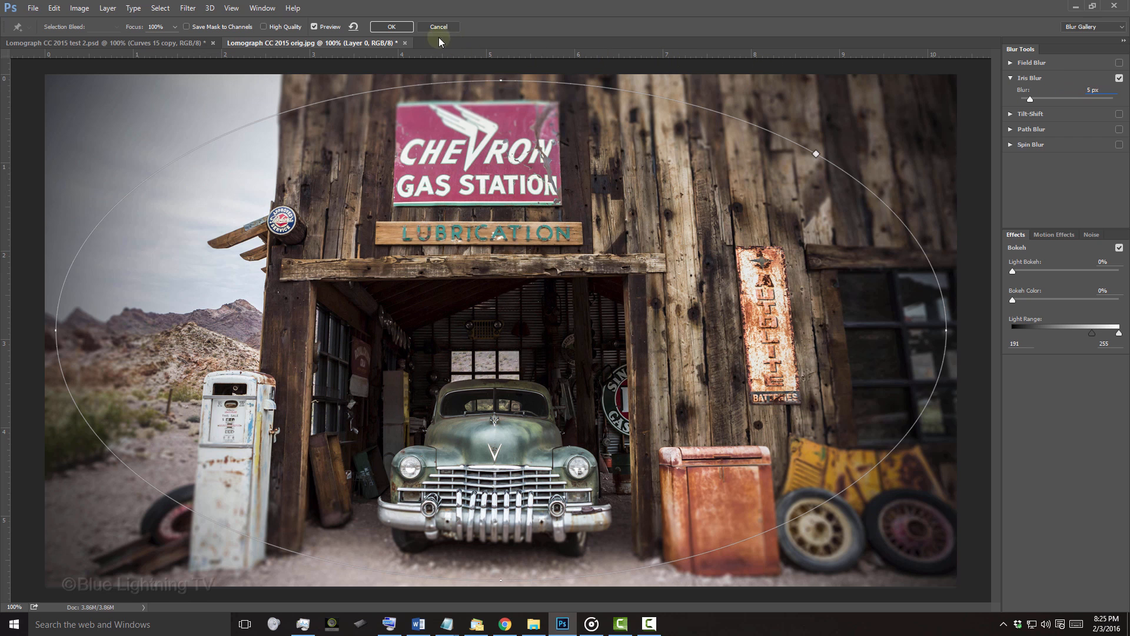
{"action": "left_click", "coordinate": [391, 27]}
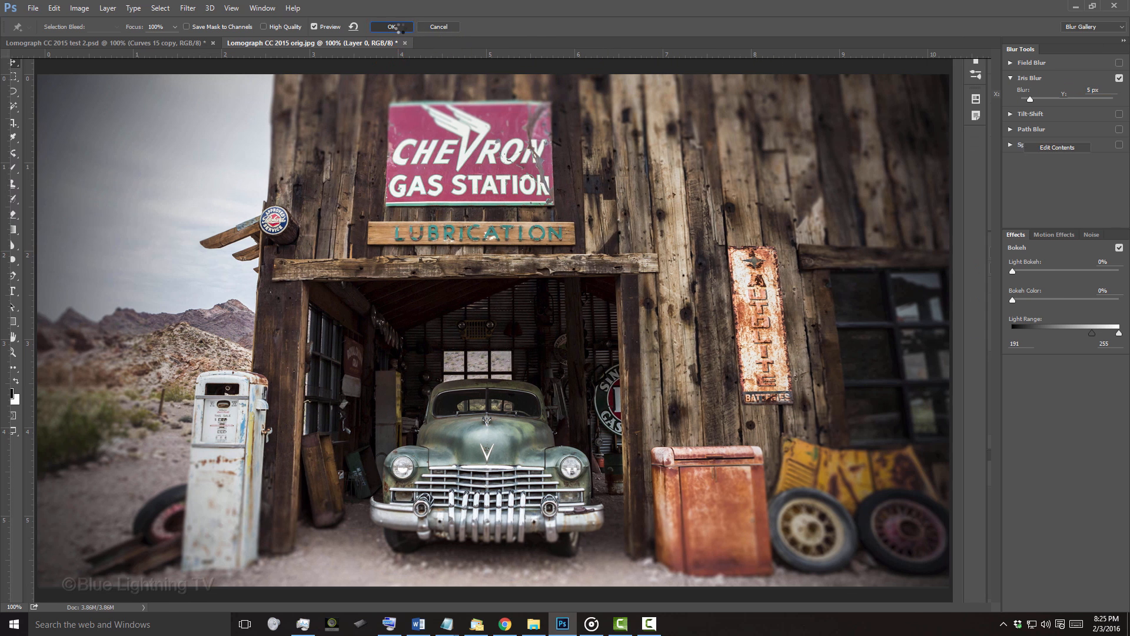
{"action": "left_click", "coordinate": [391, 27]}
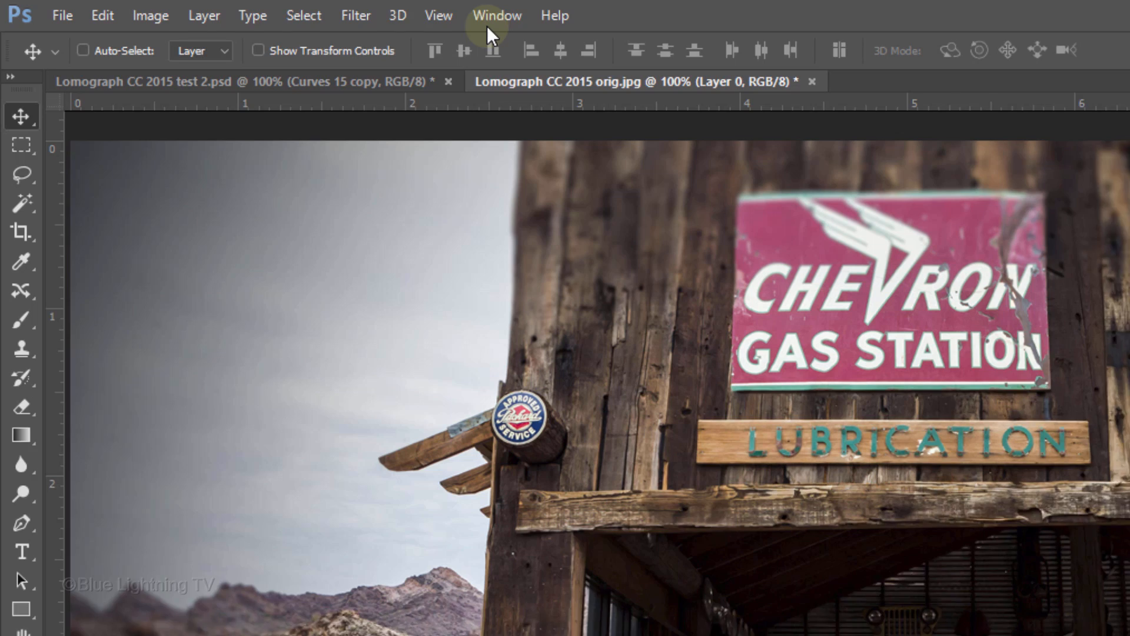
Step: Apply Unsharp Mask sharpening at amount 80%, radius 2.0 px, threshold 0
{"action": "left_click", "coordinate": [413, 18]}
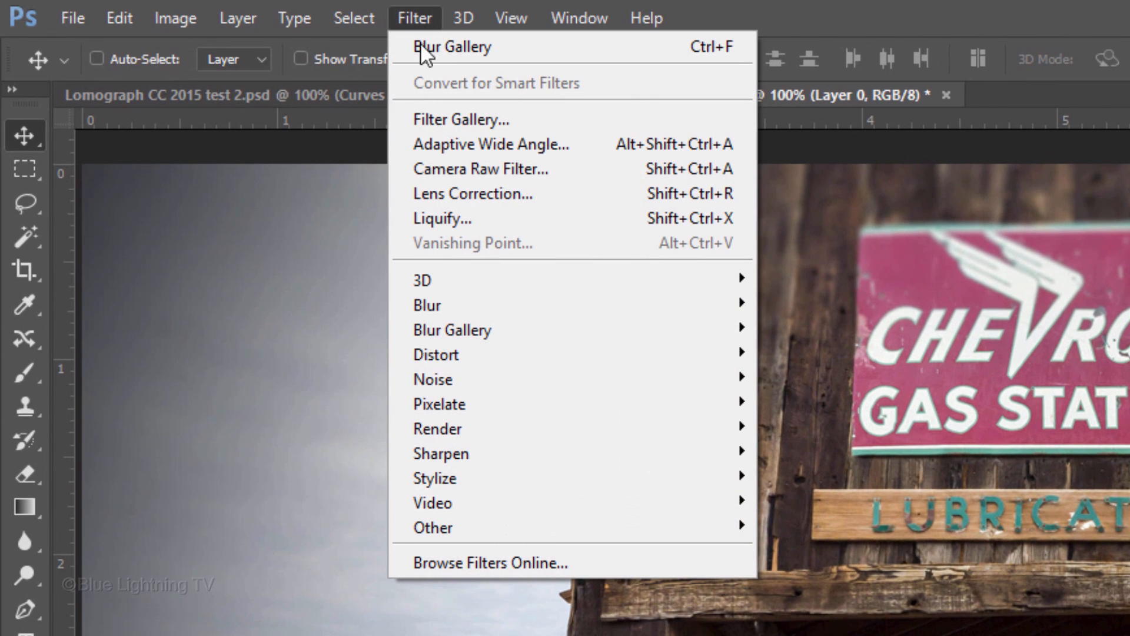
{"action": "mouse_move", "coordinate": [440, 452]}
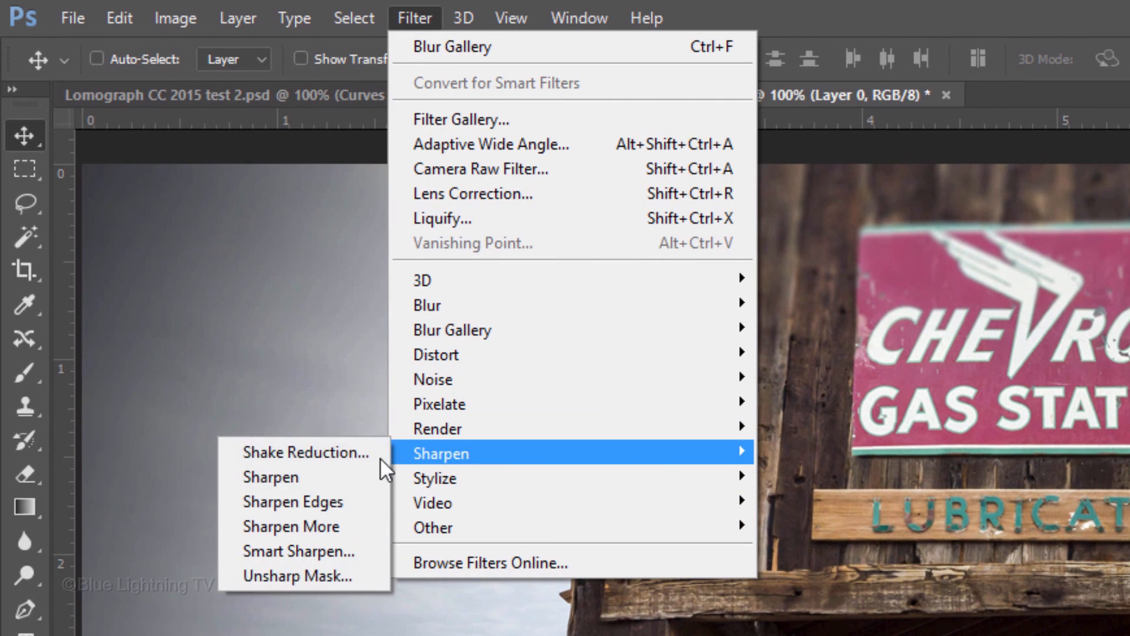
{"action": "mouse_move", "coordinate": [296, 576]}
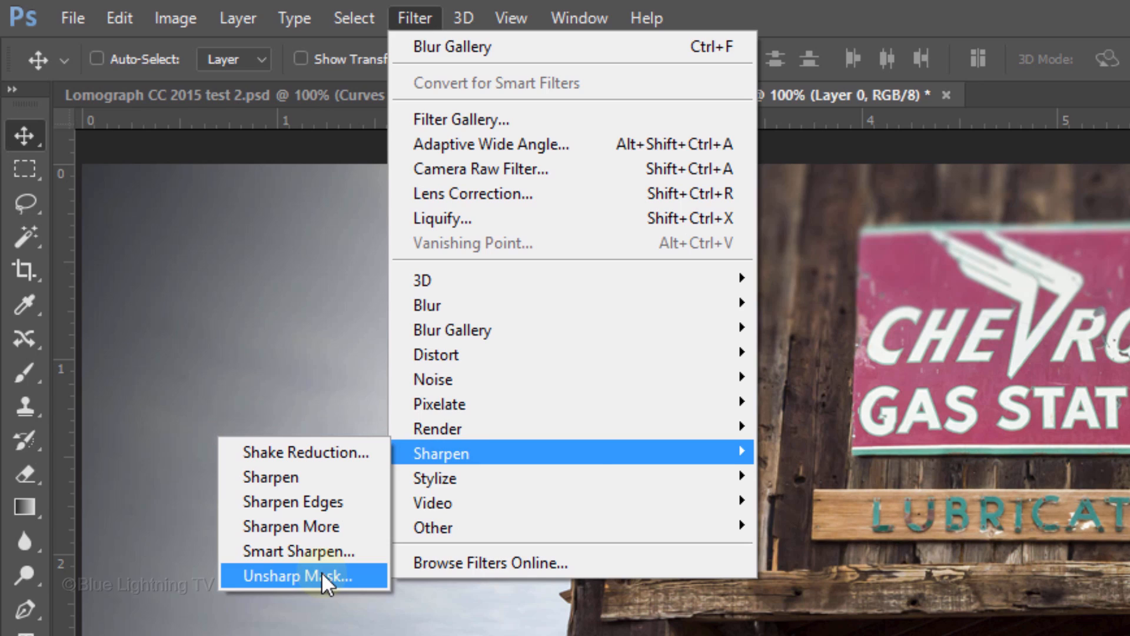
{"action": "left_click", "coordinate": [298, 575]}
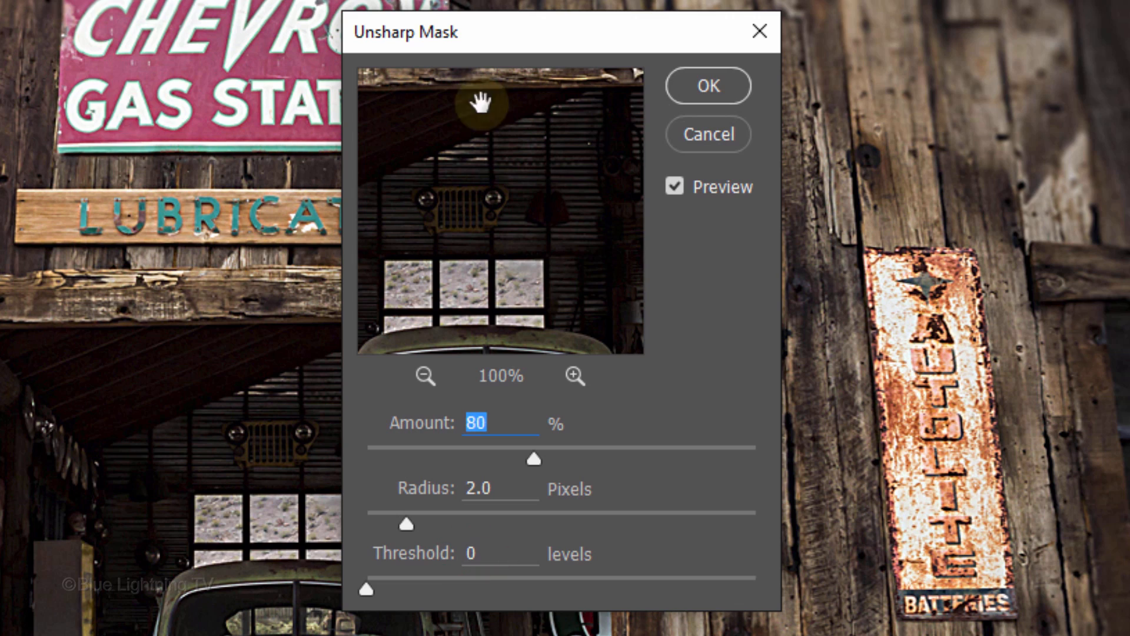
{"action": "left_click", "coordinate": [706, 86]}
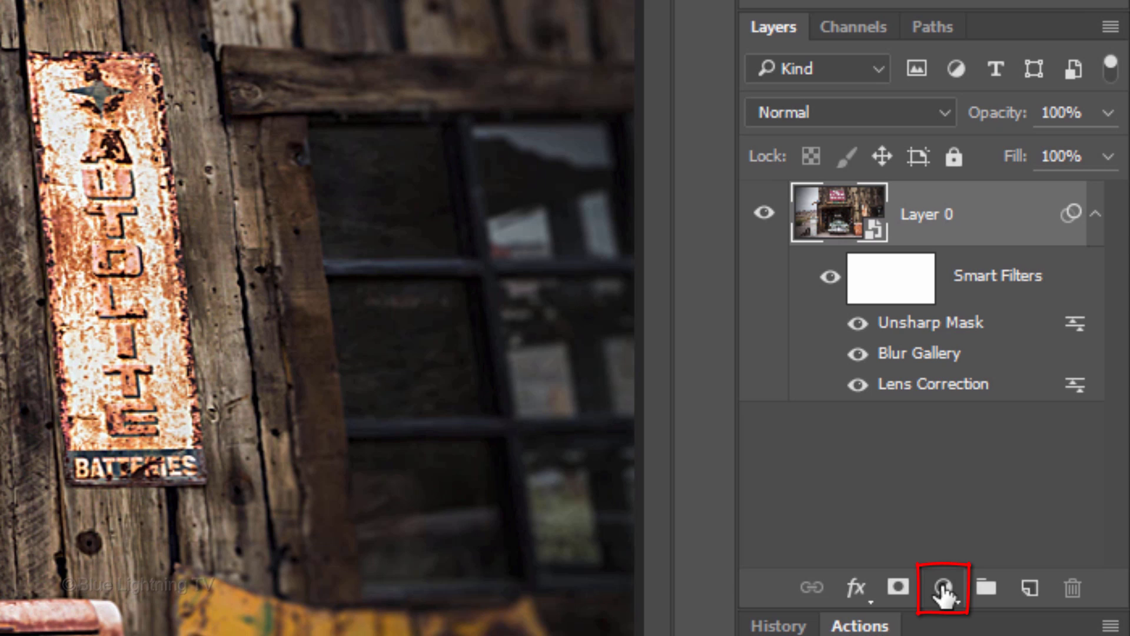
Step: Add a Color Lookup adjustment layer using the filmstock_50.3dl LUT
{"action": "left_click", "coordinate": [941, 587]}
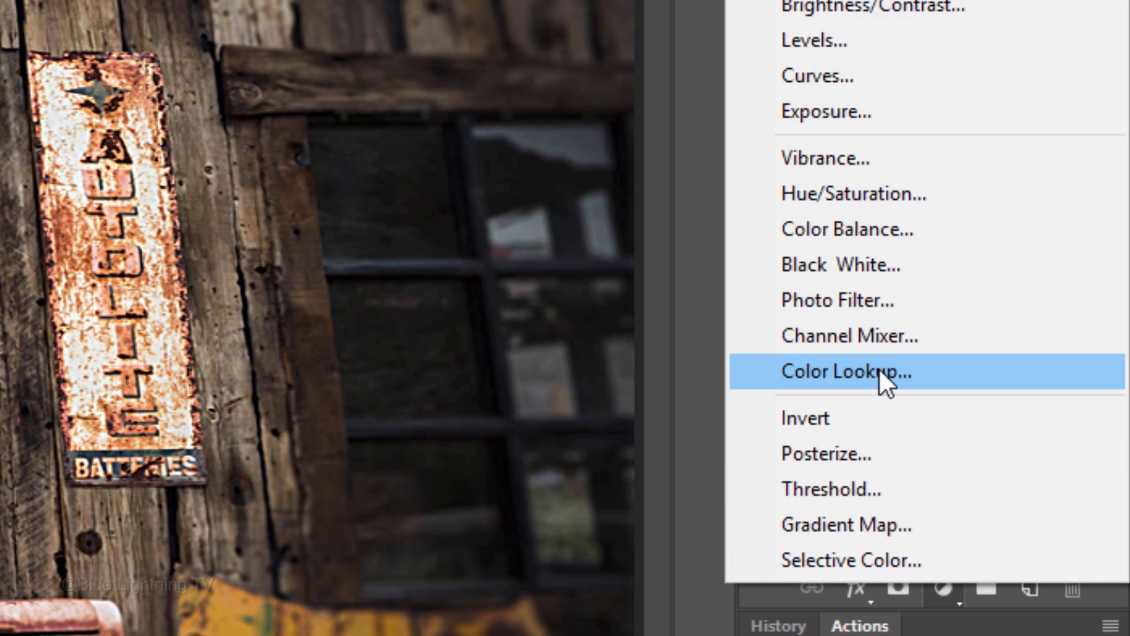
{"action": "left_click", "coordinate": [859, 371]}
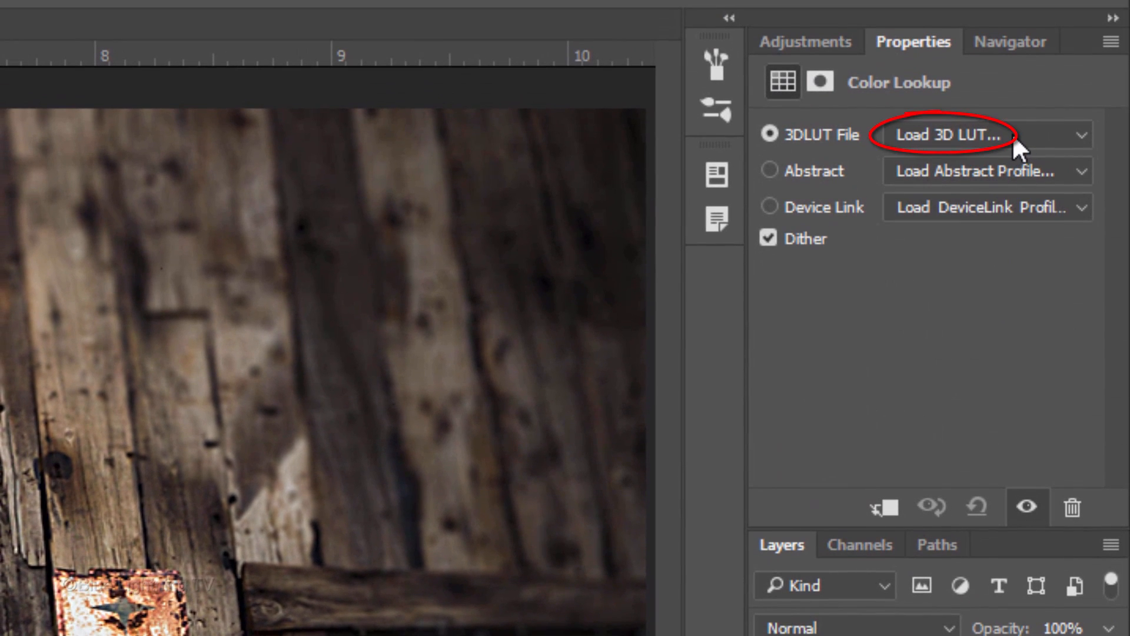
{"action": "left_click", "coordinate": [981, 134]}
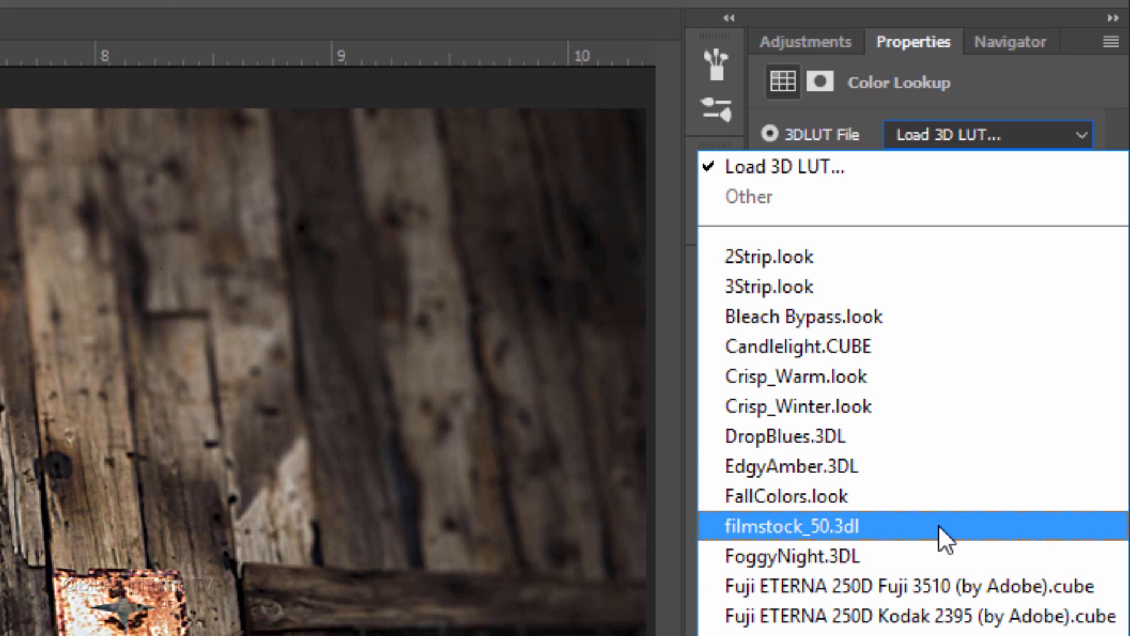
{"action": "left_click", "coordinate": [773, 525]}
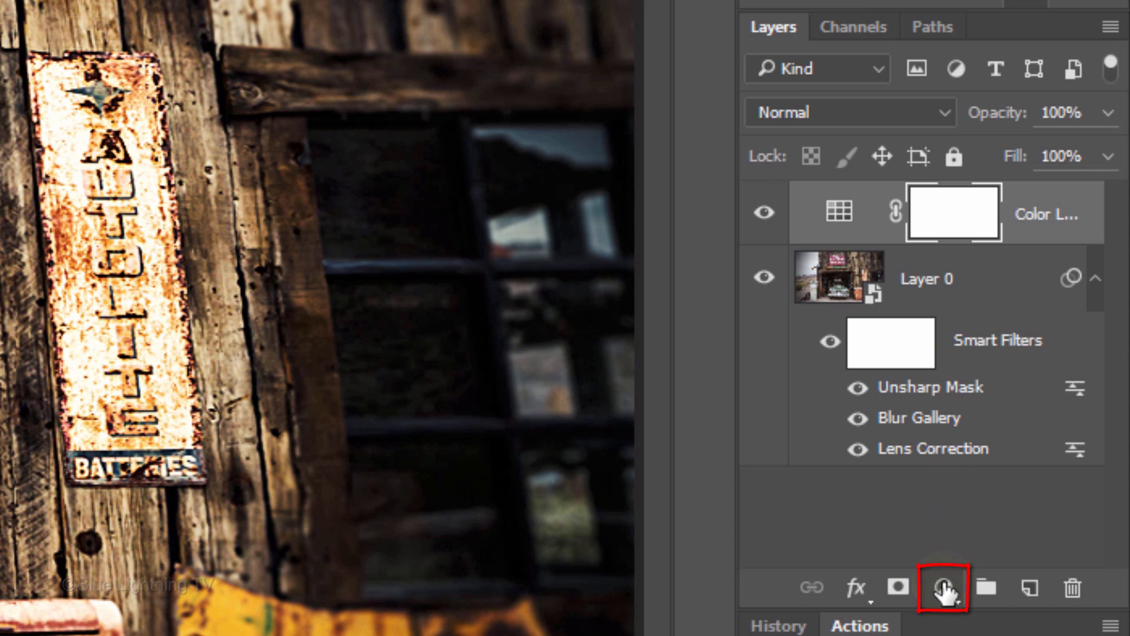
Step: Add a Photo Filter adjustment layer set to Warming Filter (85) at 25% density
{"action": "left_click", "coordinate": [940, 586]}
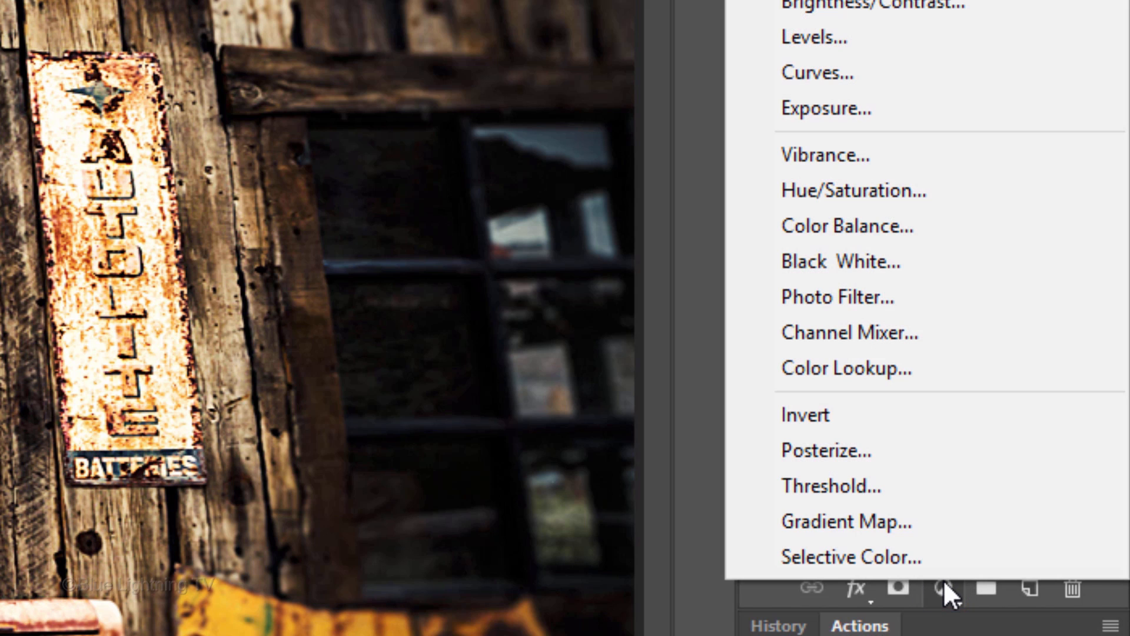
{"action": "mouse_move", "coordinate": [835, 297]}
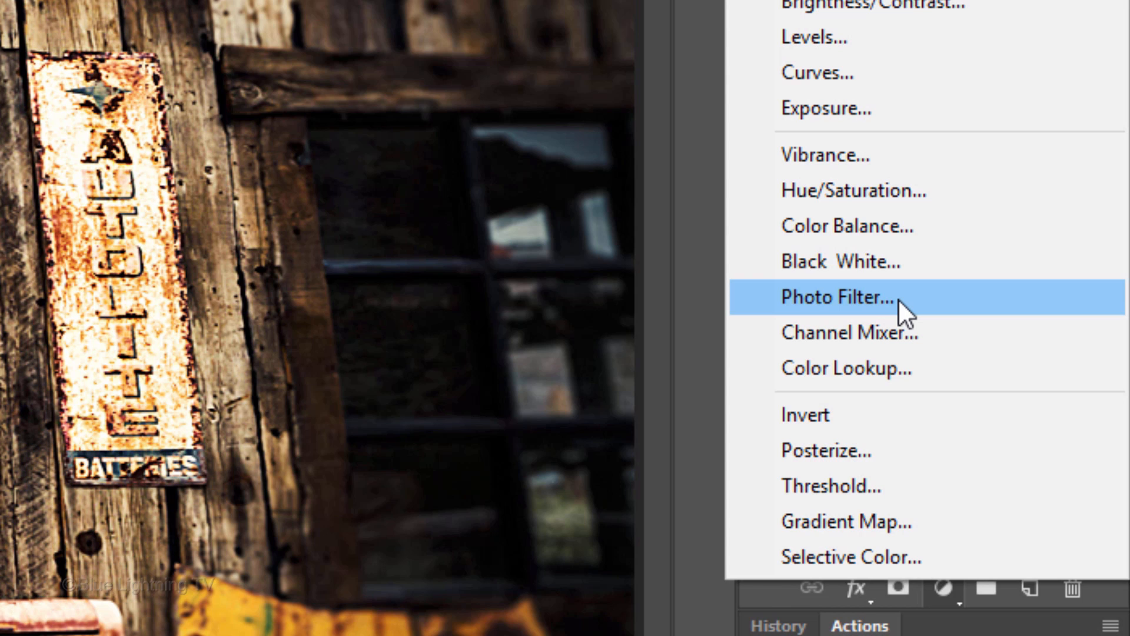
{"action": "left_click", "coordinate": [836, 297]}
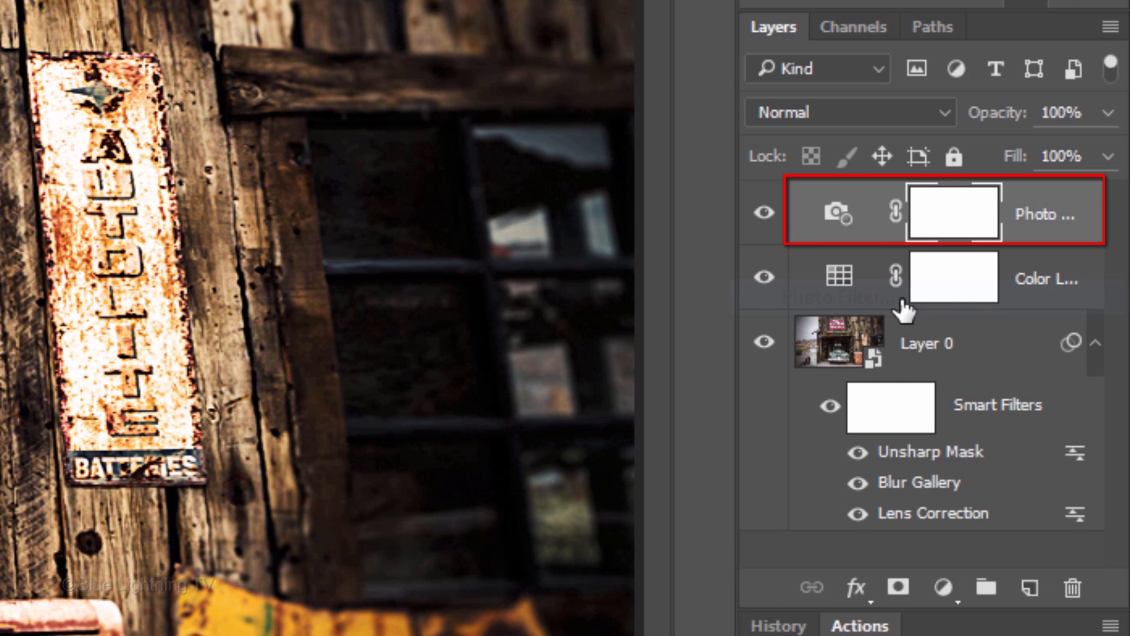
{"action": "double_click", "coordinate": [837, 212]}
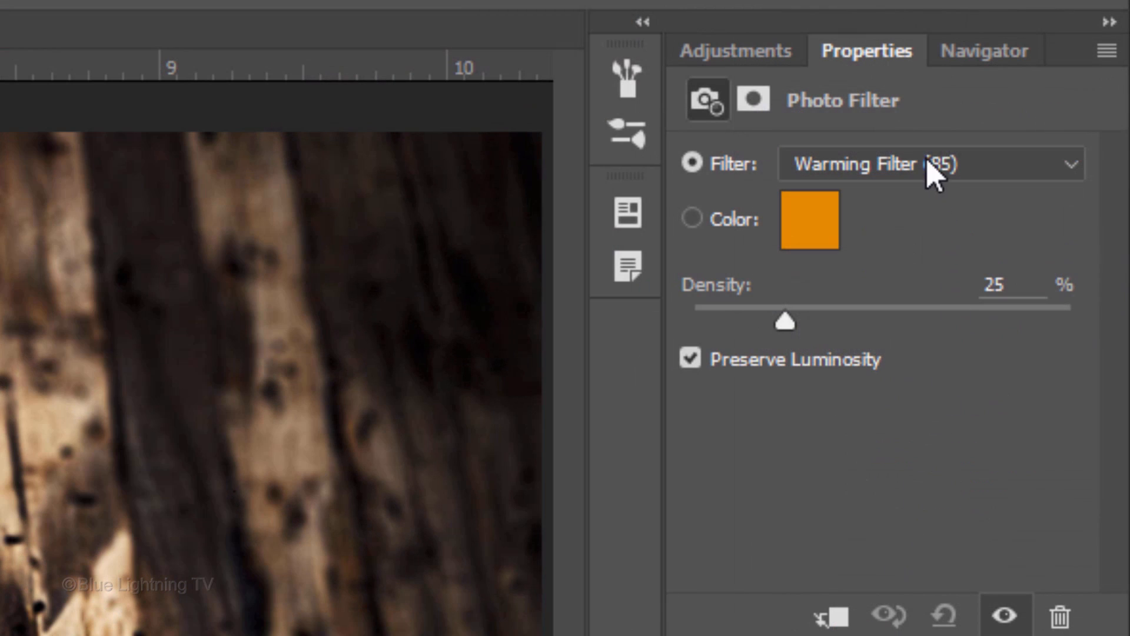
{"action": "left_click", "coordinate": [927, 164]}
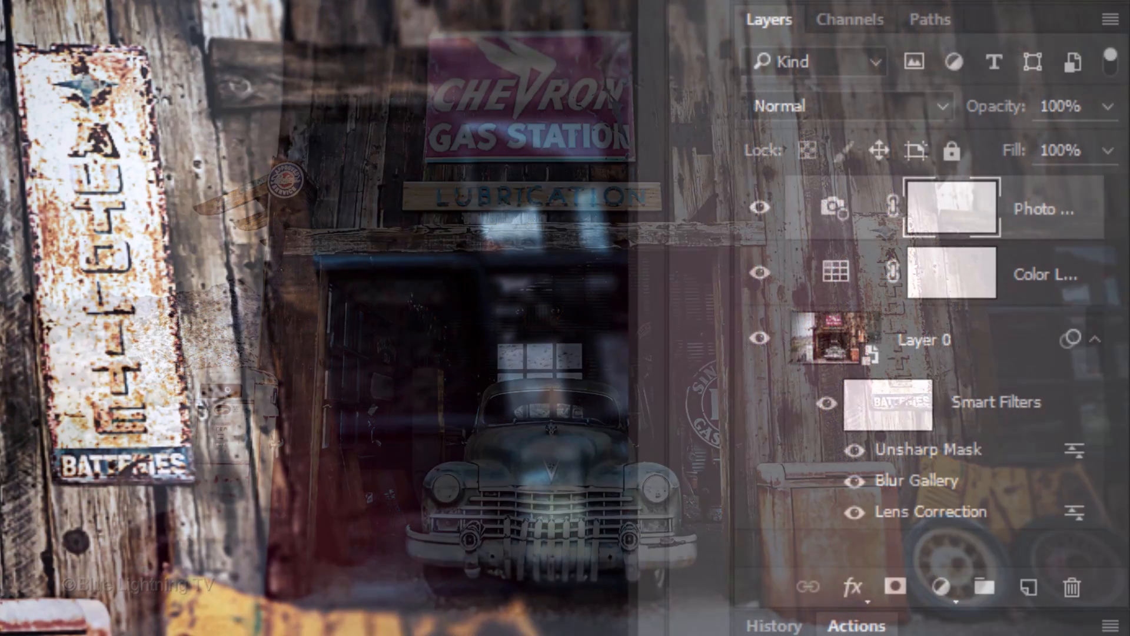
Step: Add a new empty Layer 1 on top blended in Linear Dodge (Add) mode
{"action": "left_click", "coordinate": [1027, 586]}
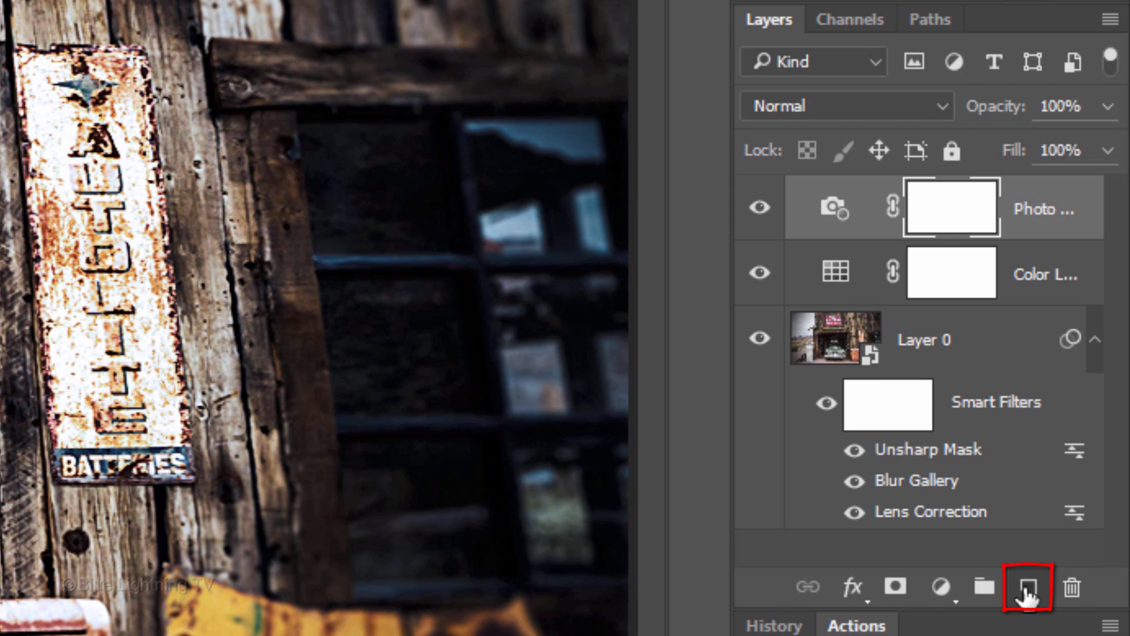
{"action": "left_click", "coordinate": [1026, 586]}
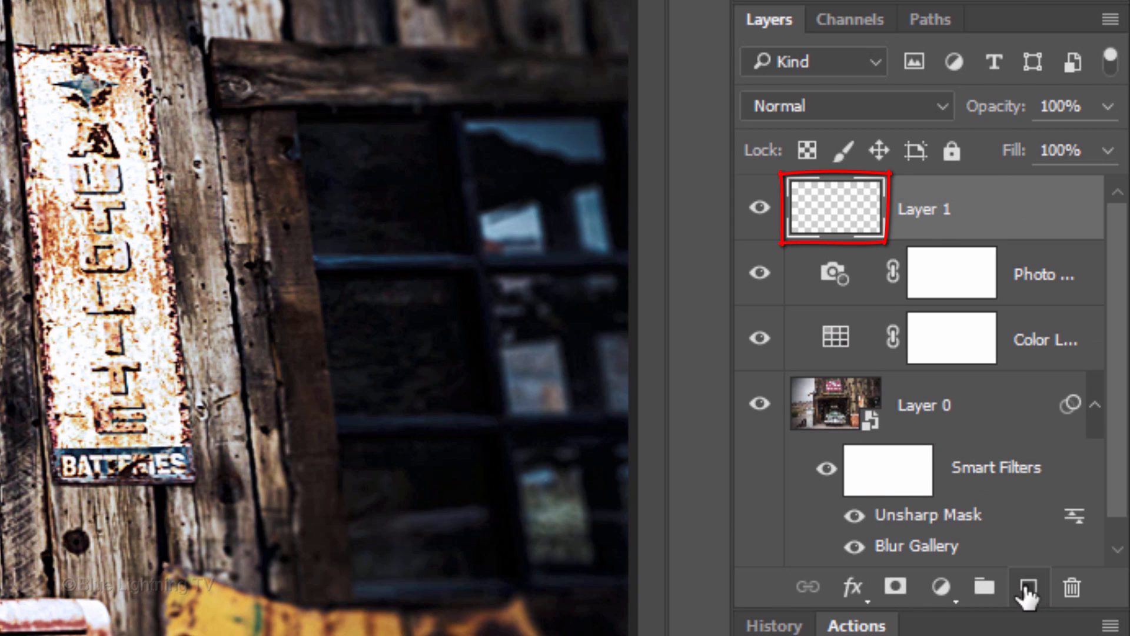
{"action": "left_click", "coordinate": [846, 105]}
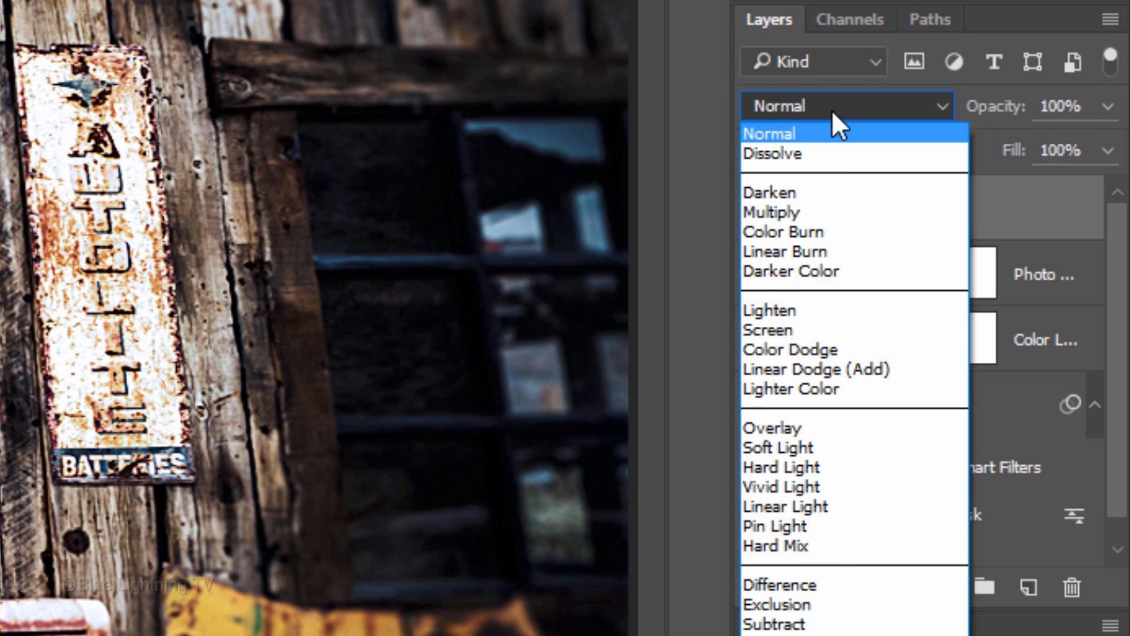
{"action": "mouse_move", "coordinate": [814, 368]}
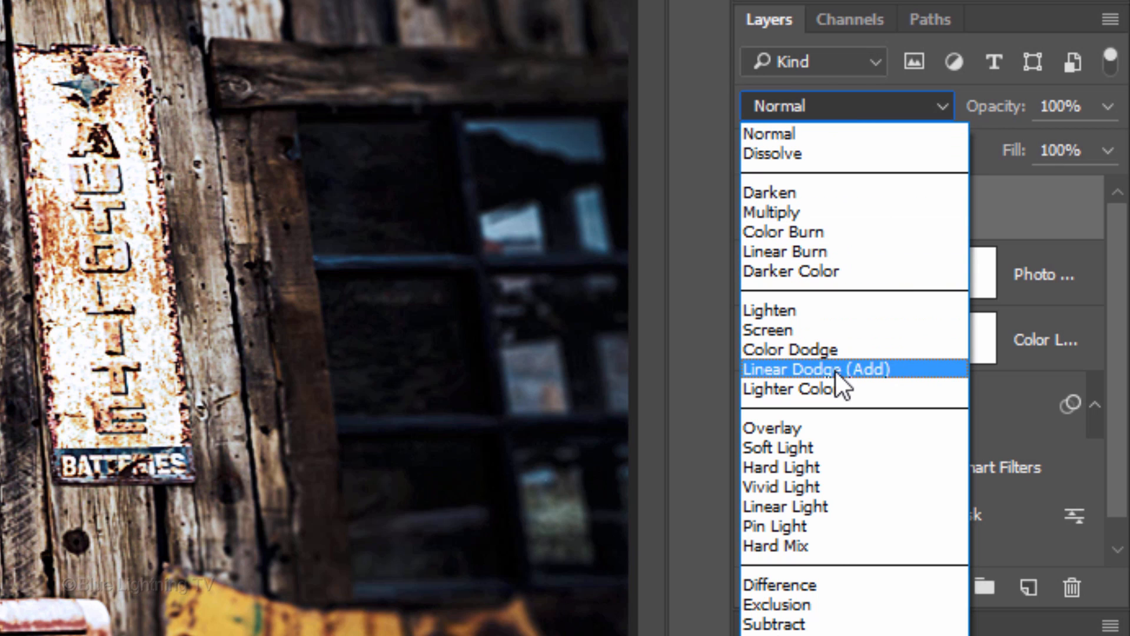
{"action": "left_click", "coordinate": [815, 368]}
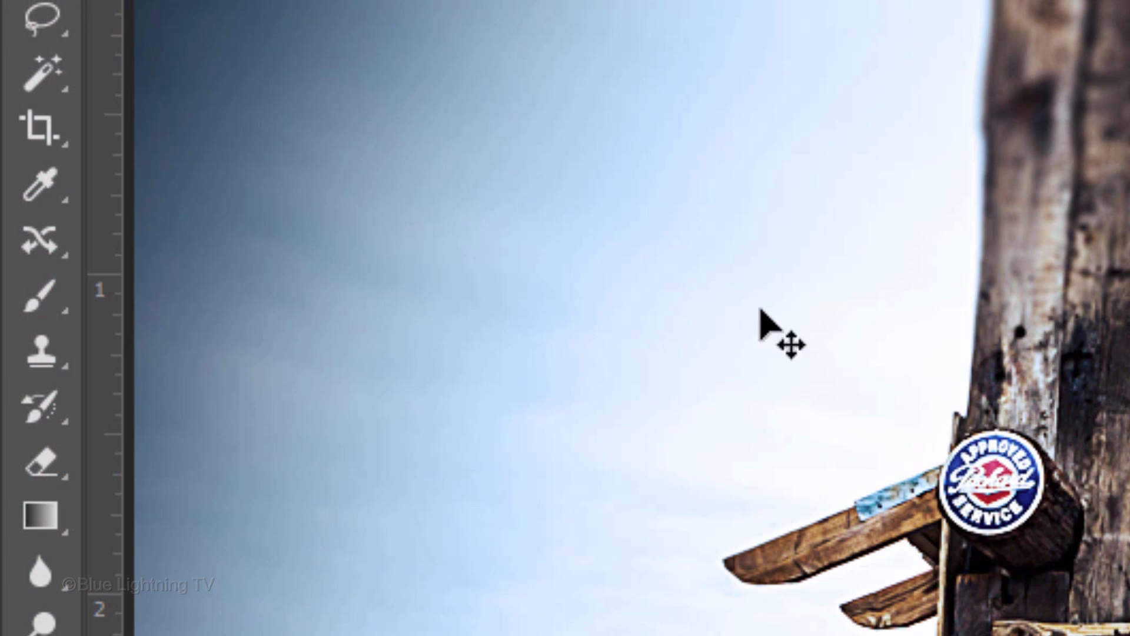
Step: Select the Brush Tool and bring up the foreground Color Picker for a new paint colour
{"action": "left_click", "coordinate": [41, 297]}
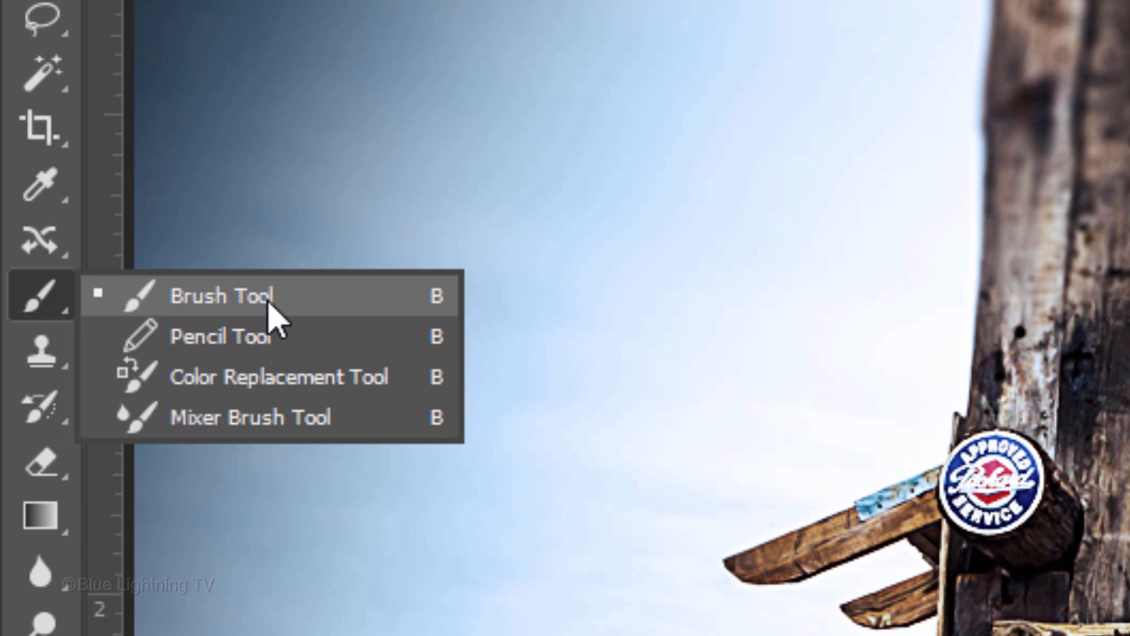
{"action": "left_click", "coordinate": [223, 296]}
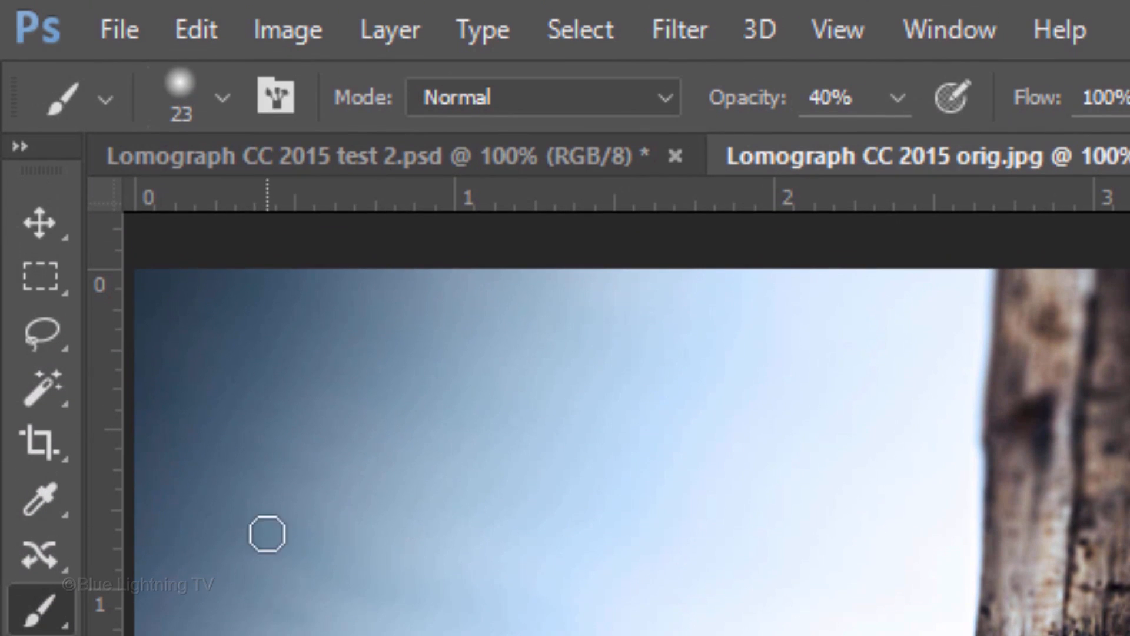
{"action": "left_click", "coordinate": [224, 98]}
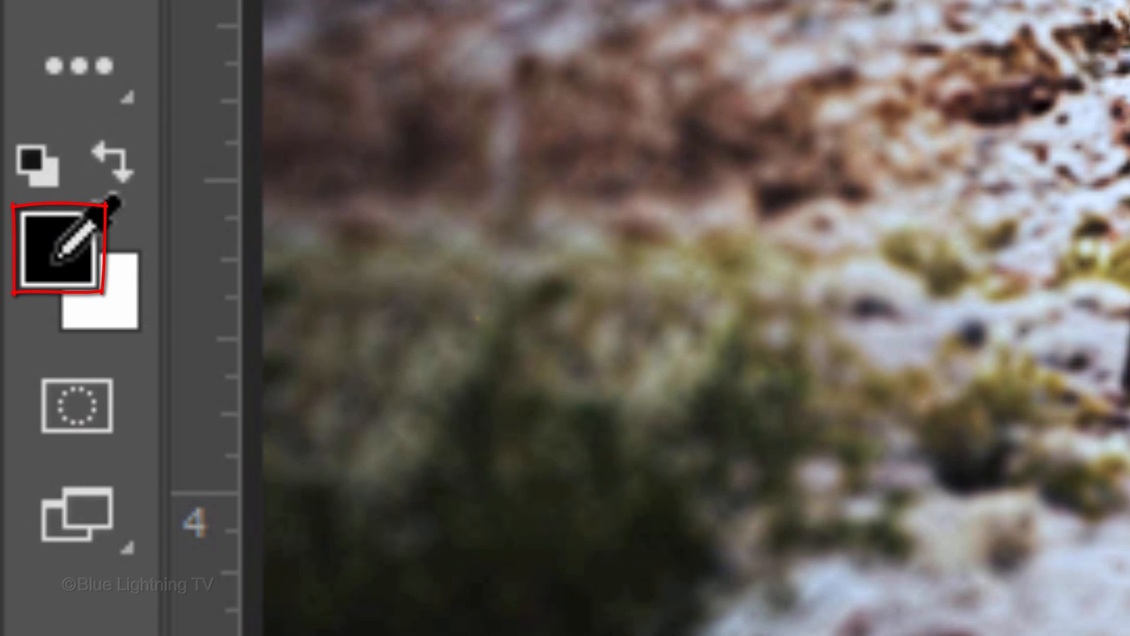
{"action": "left_click", "coordinate": [58, 248]}
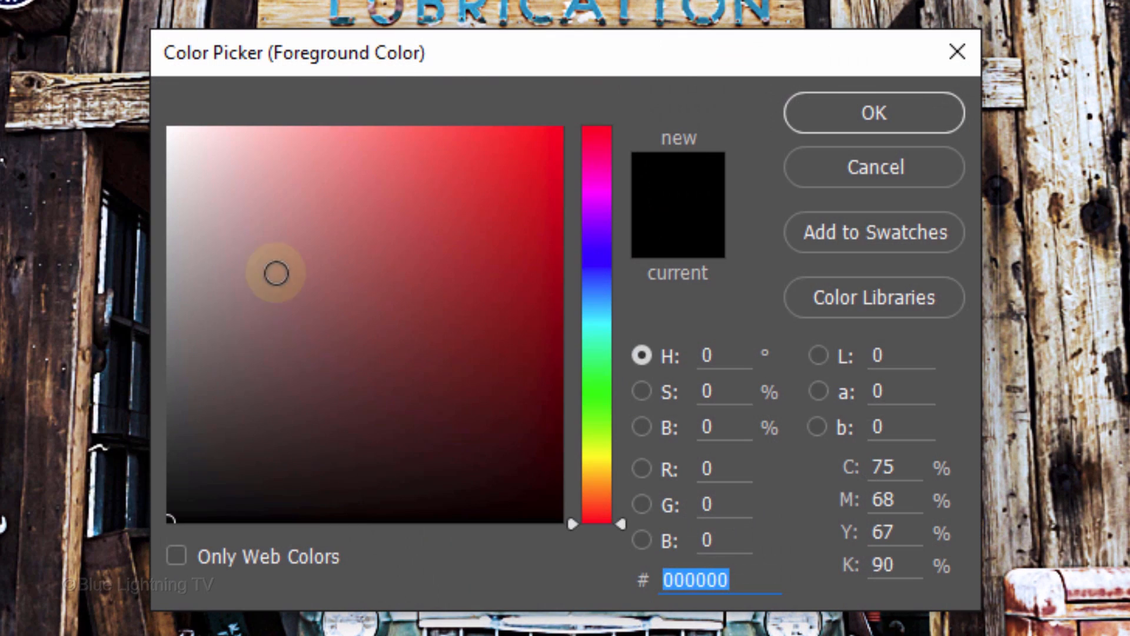